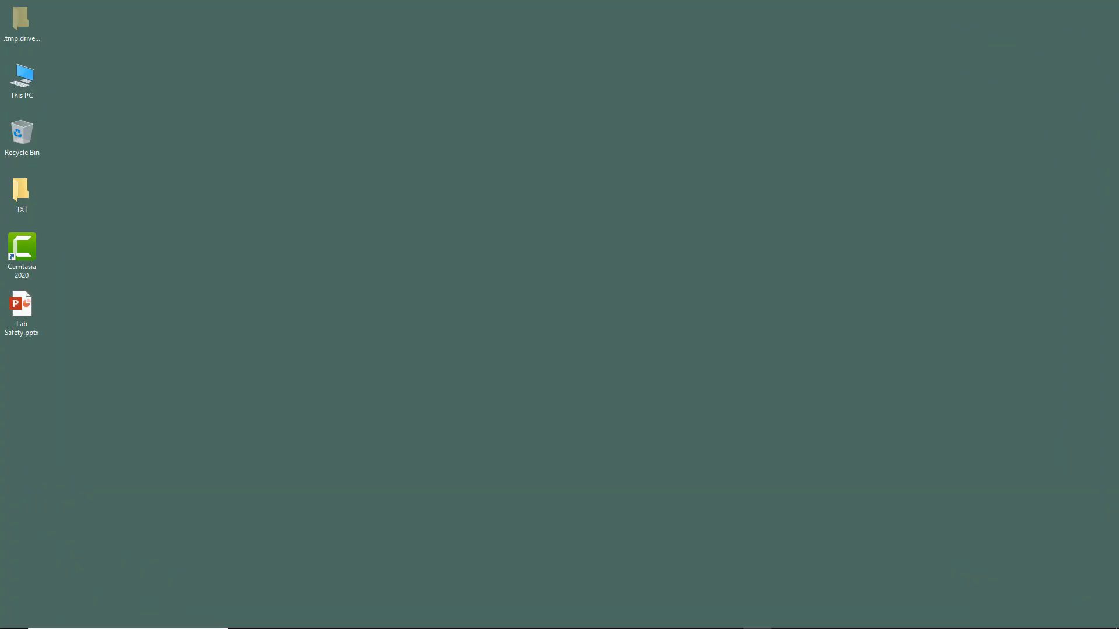
mouse_move(319, 398)
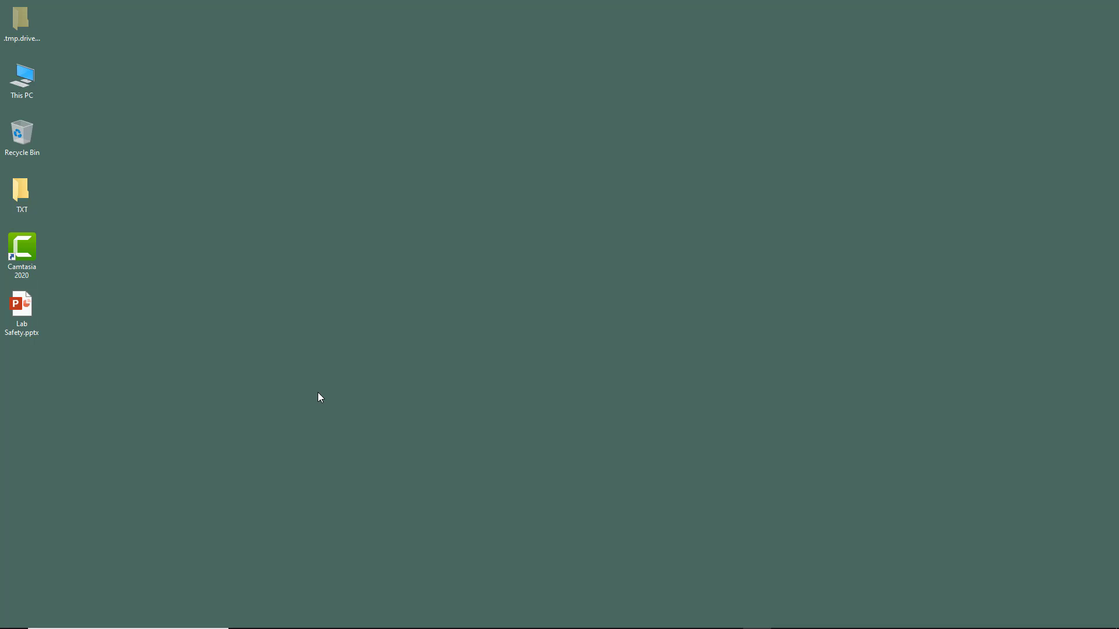
Open Lab Safety.pptx from the desktop and dismiss the Camtasia add-in welcome dialog.
click(21, 313)
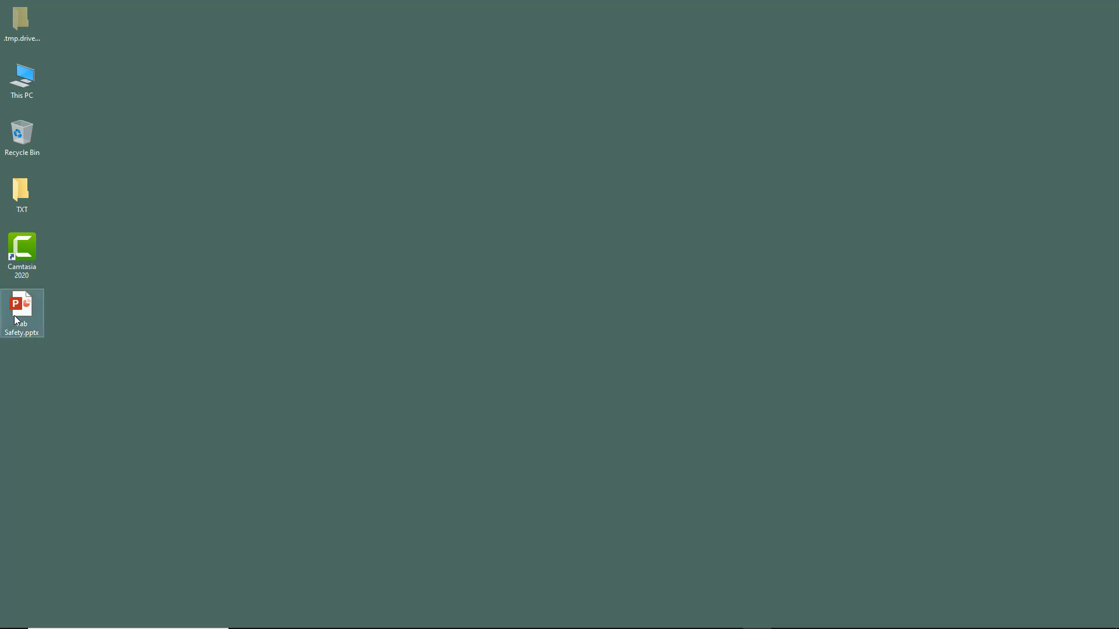
mouse_move(20, 306)
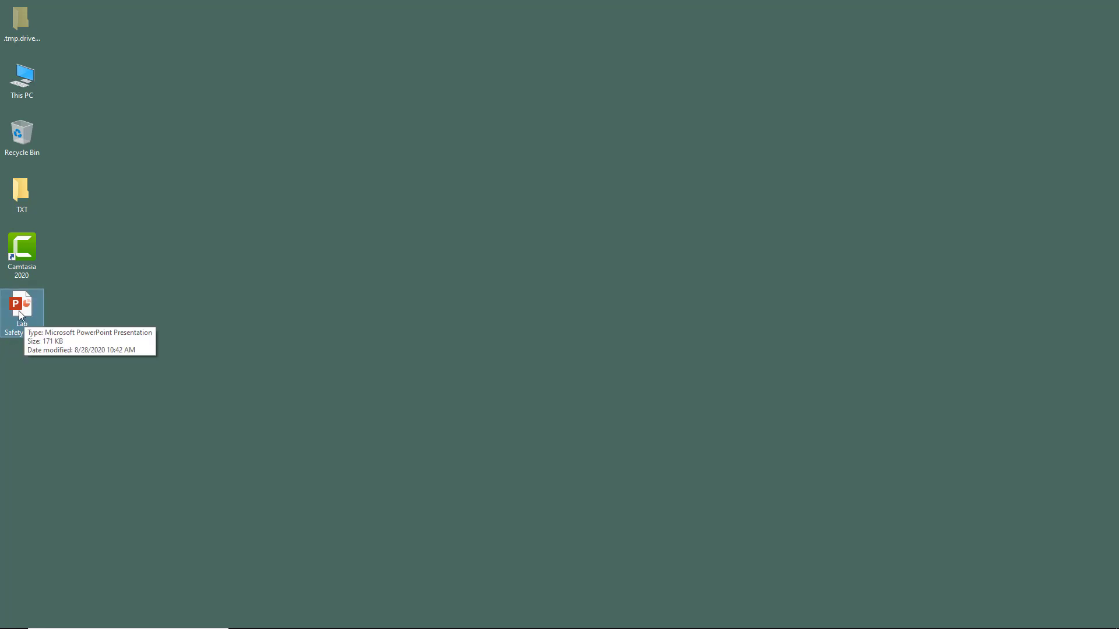
double_click(20, 307)
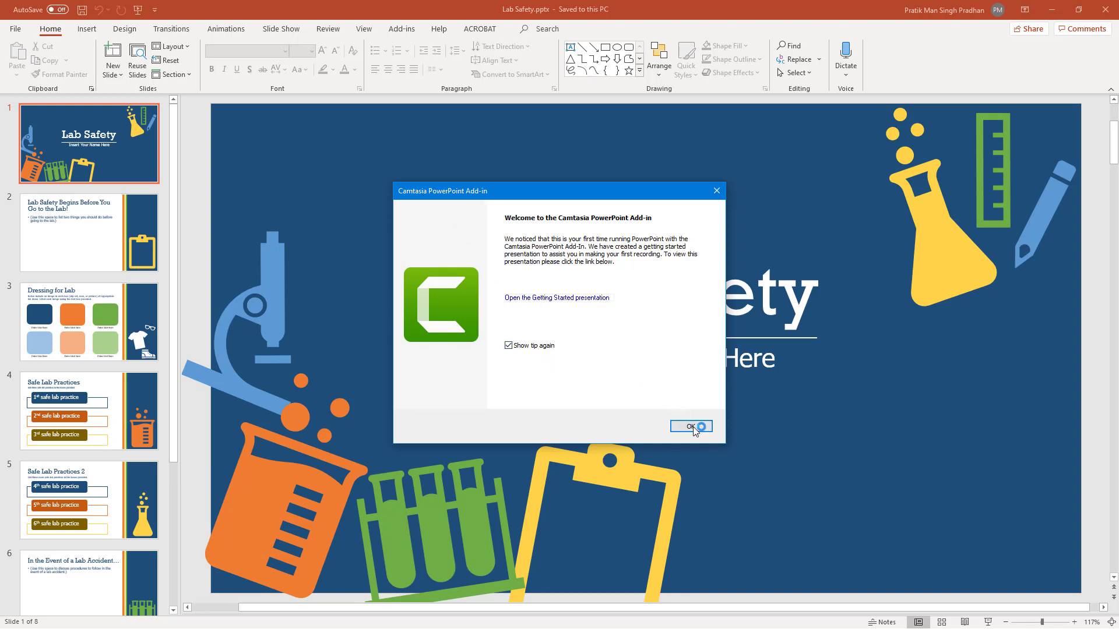
click(690, 426)
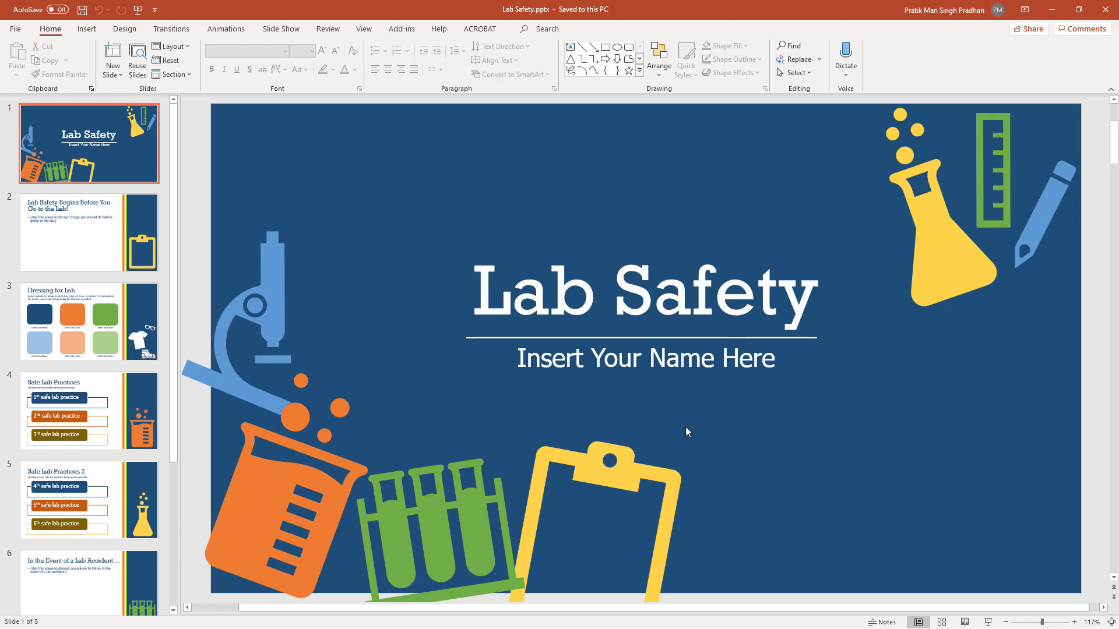
mouse_move(368, 164)
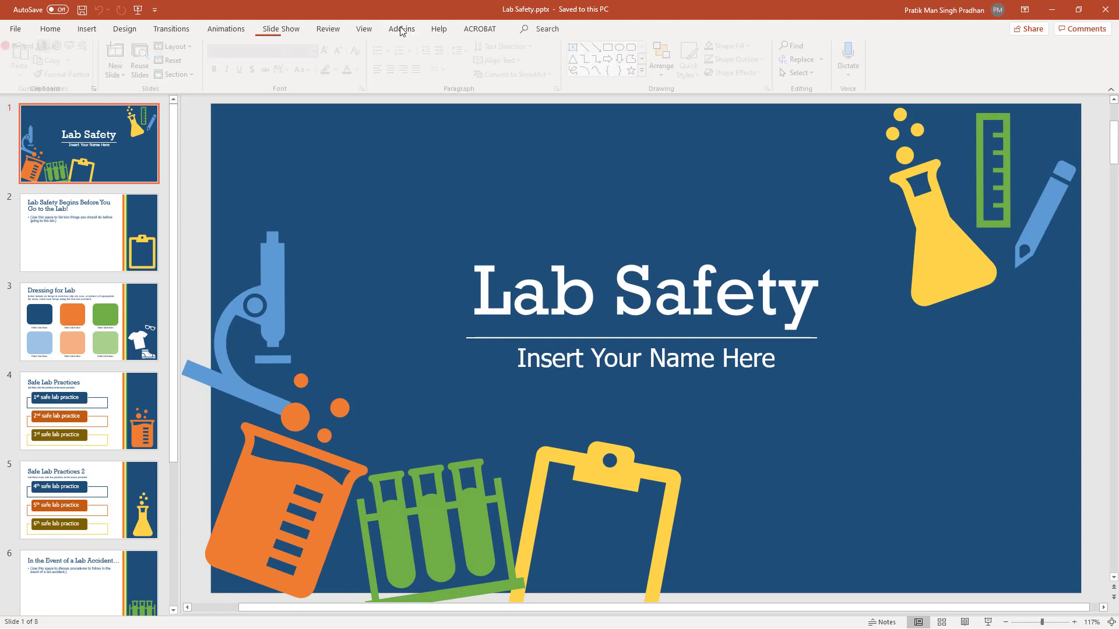
Show the Camtasia recording controls from Add-ins and switch on the camera preview.
click(401, 28)
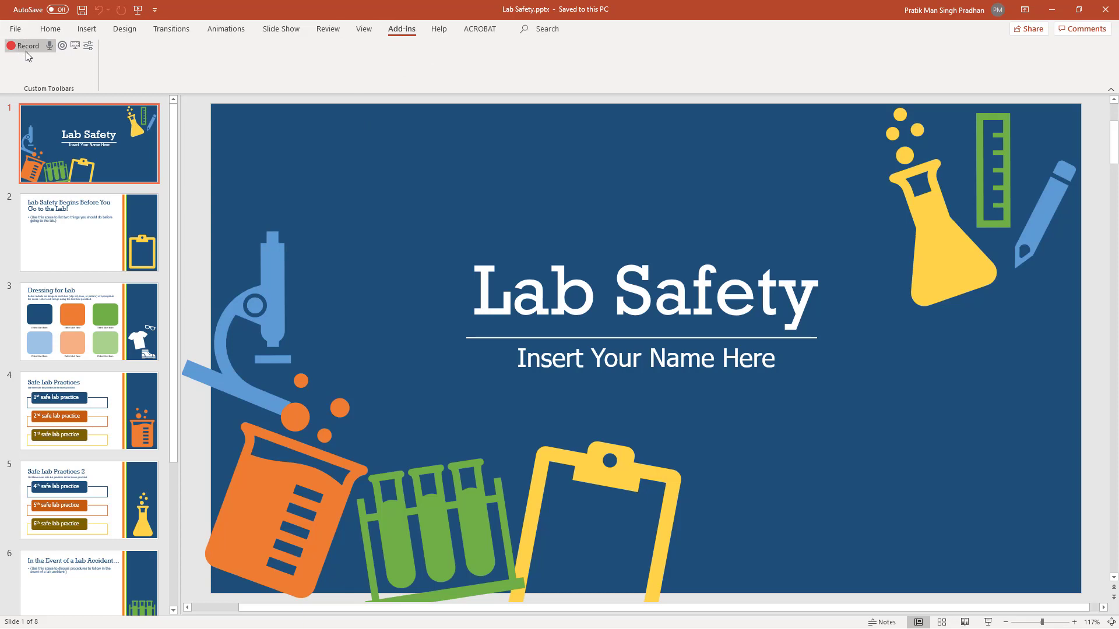
mouse_move(47, 76)
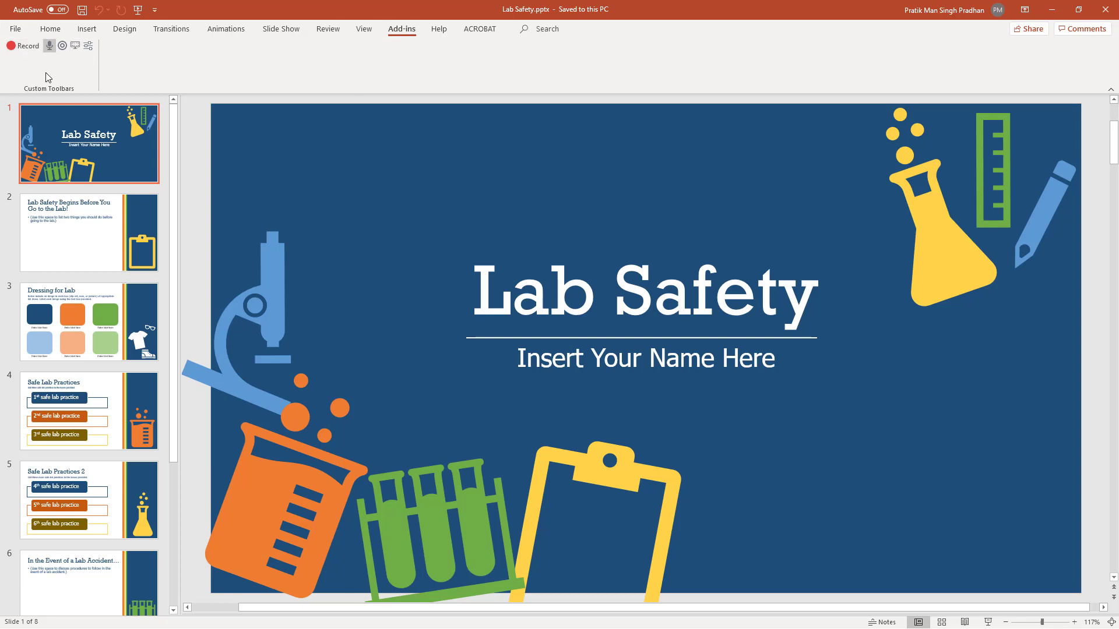
mouse_move(23, 45)
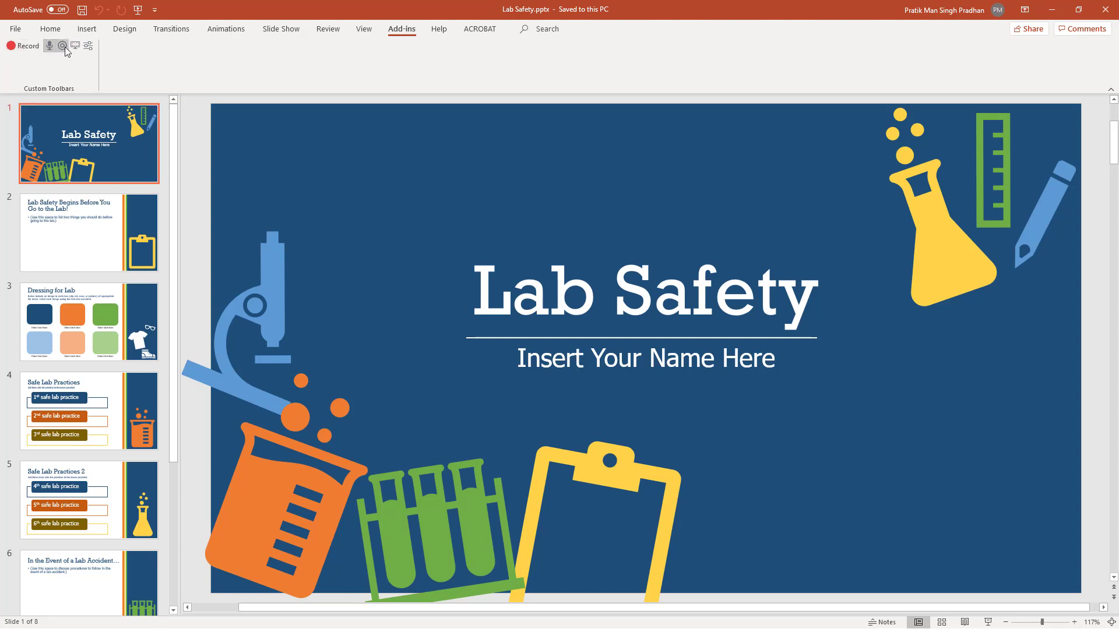
mouse_move(63, 45)
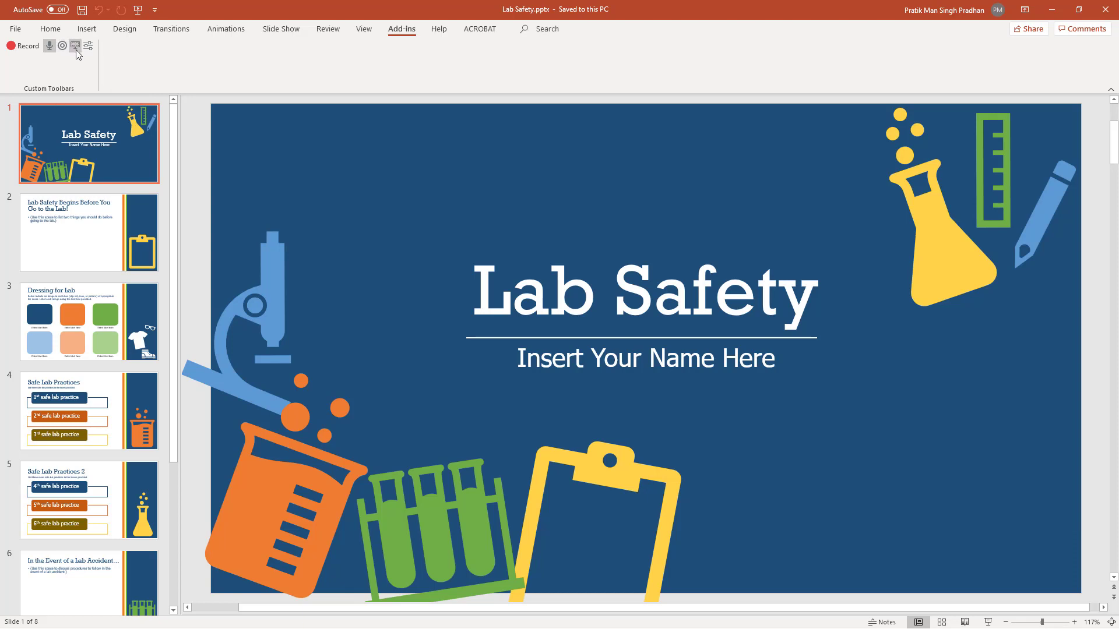
mouse_move(75, 46)
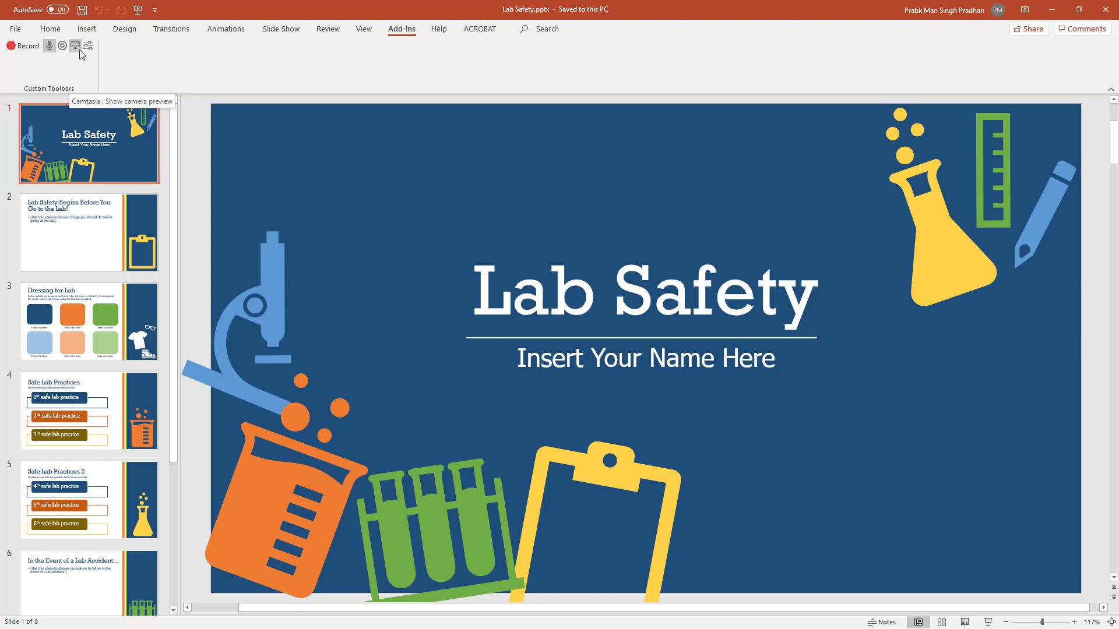
click(75, 45)
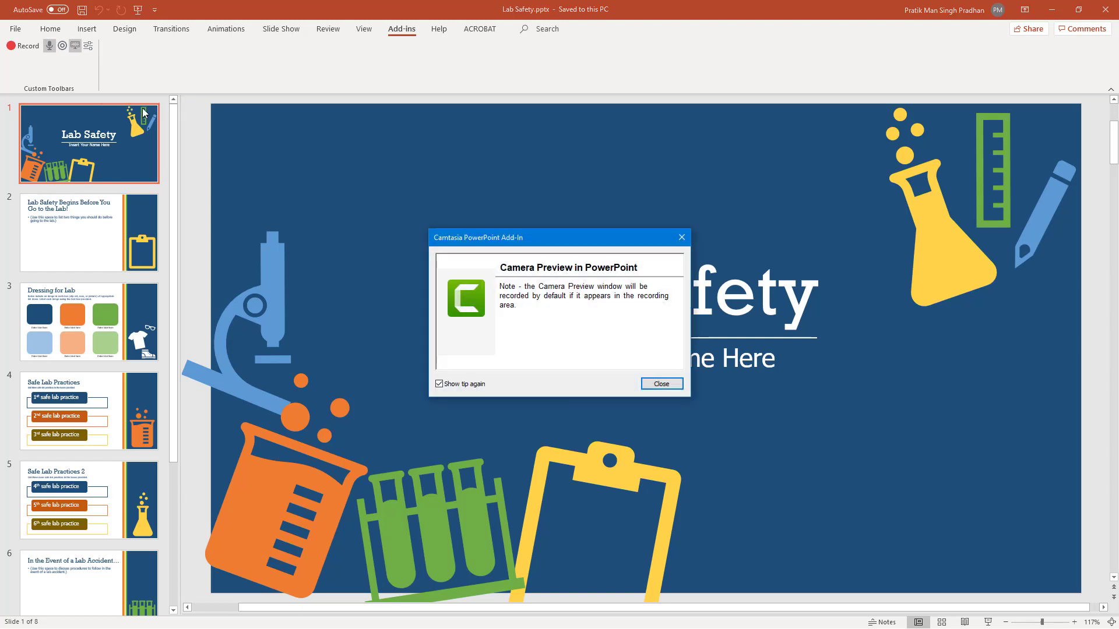
click(660, 383)
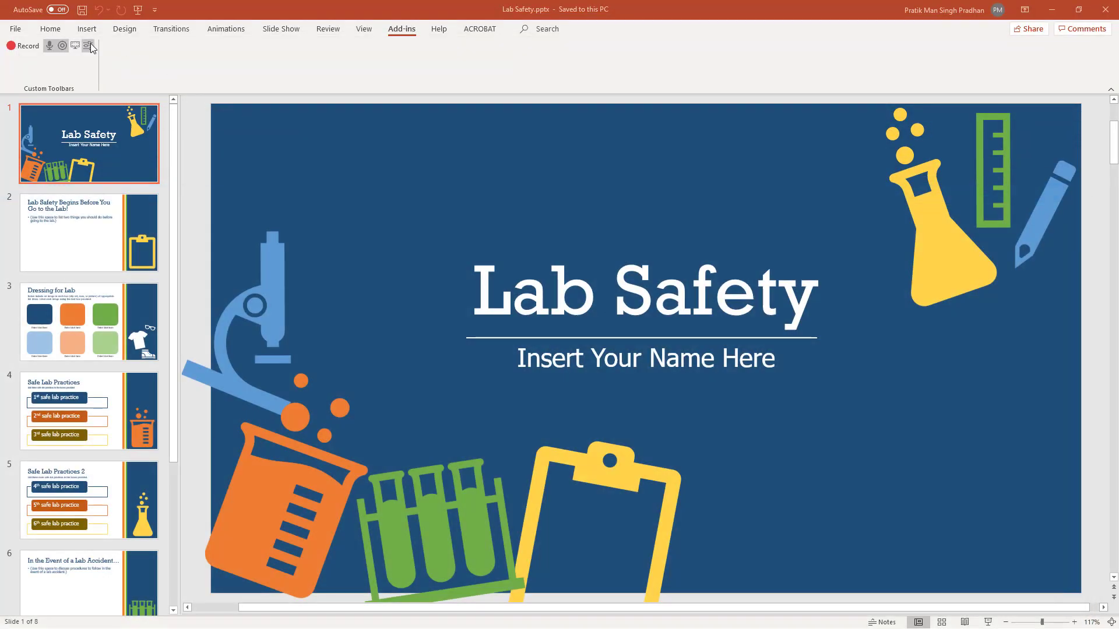
mouse_move(87, 45)
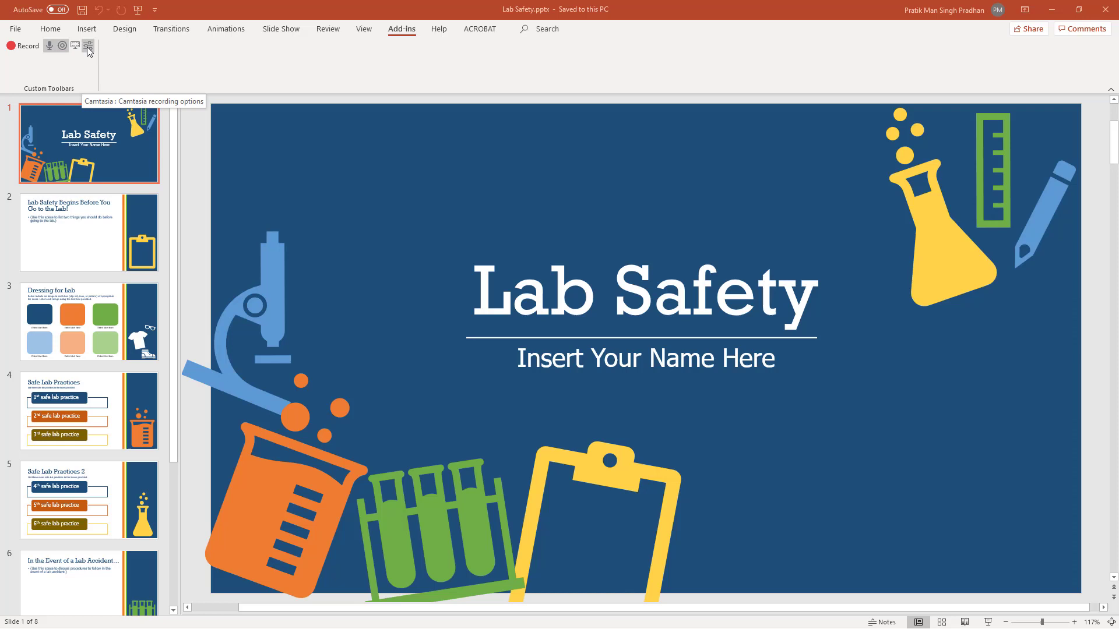
Set recording options to 30 fps, TSC2 format and choose the audio source.
click(87, 46)
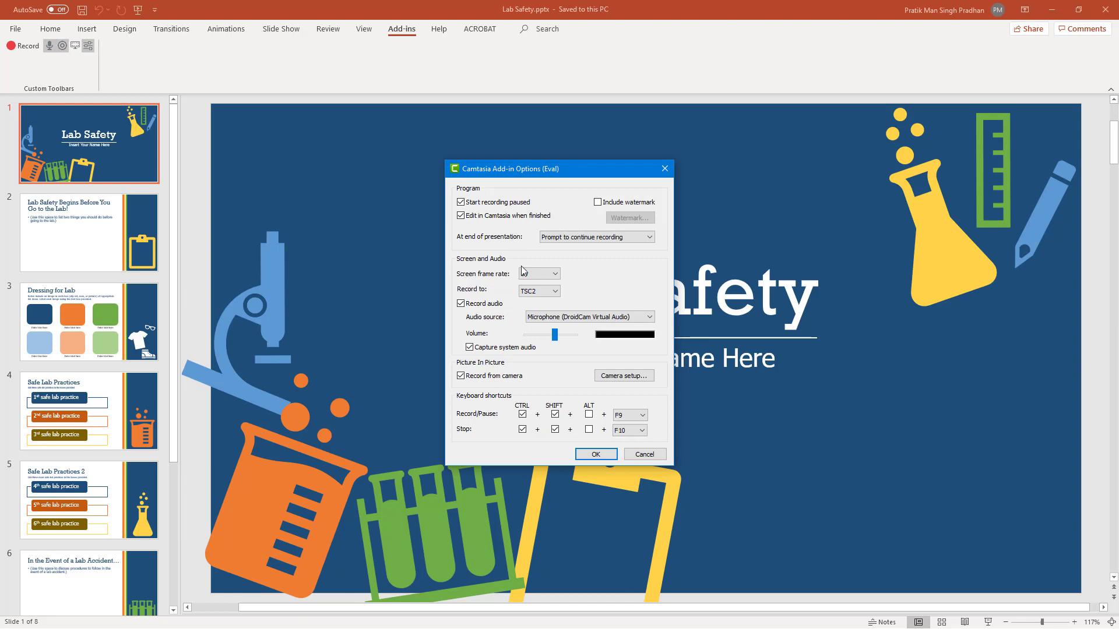
click(555, 274)
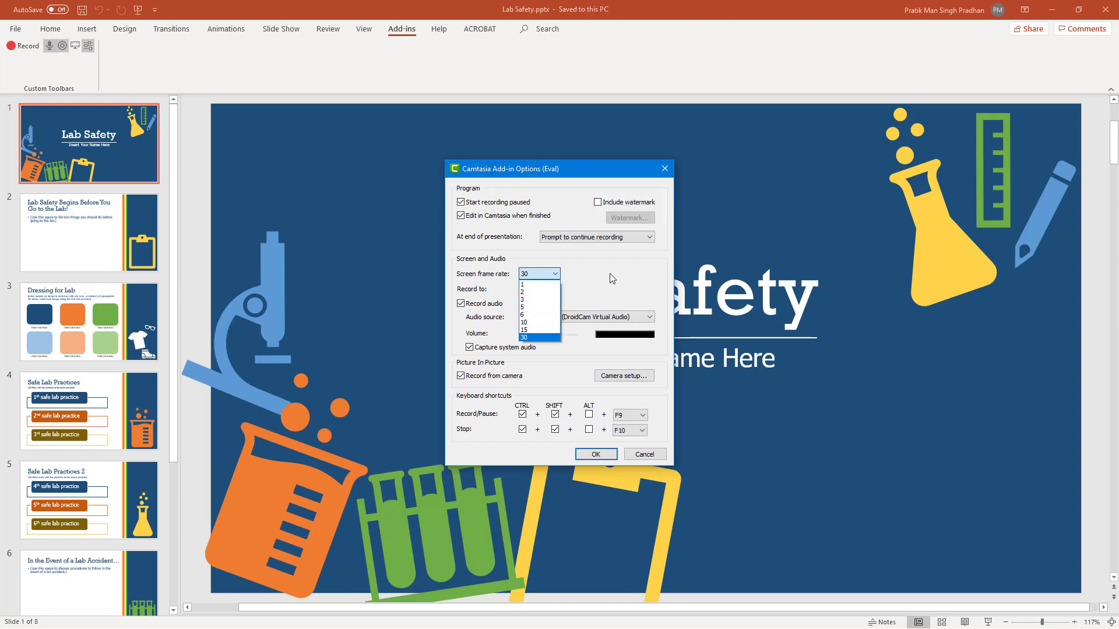
click(539, 288)
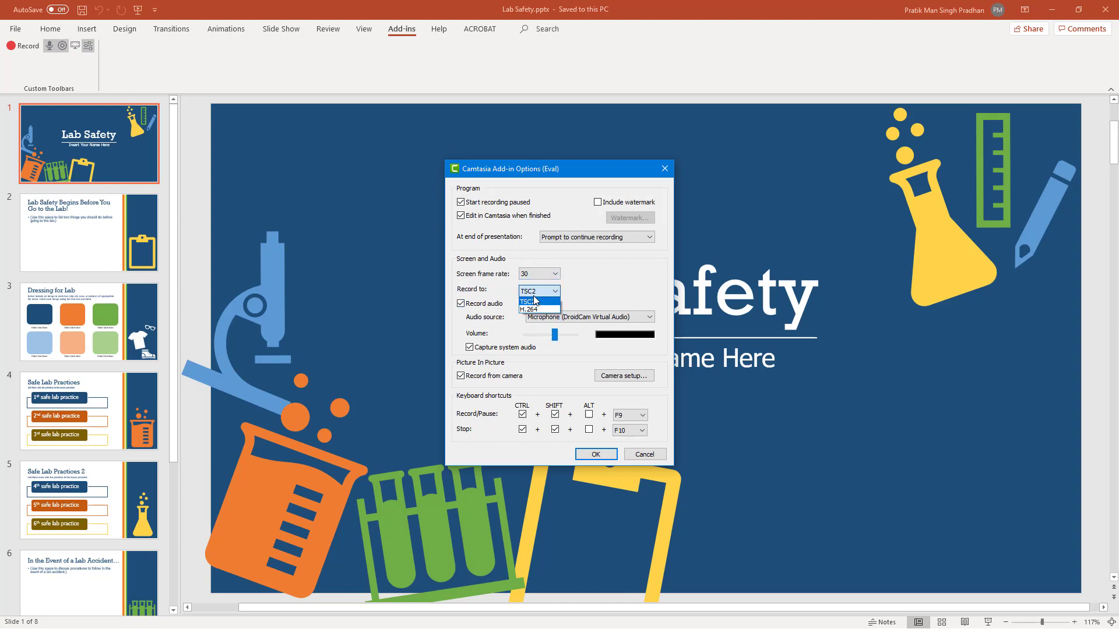
click(531, 300)
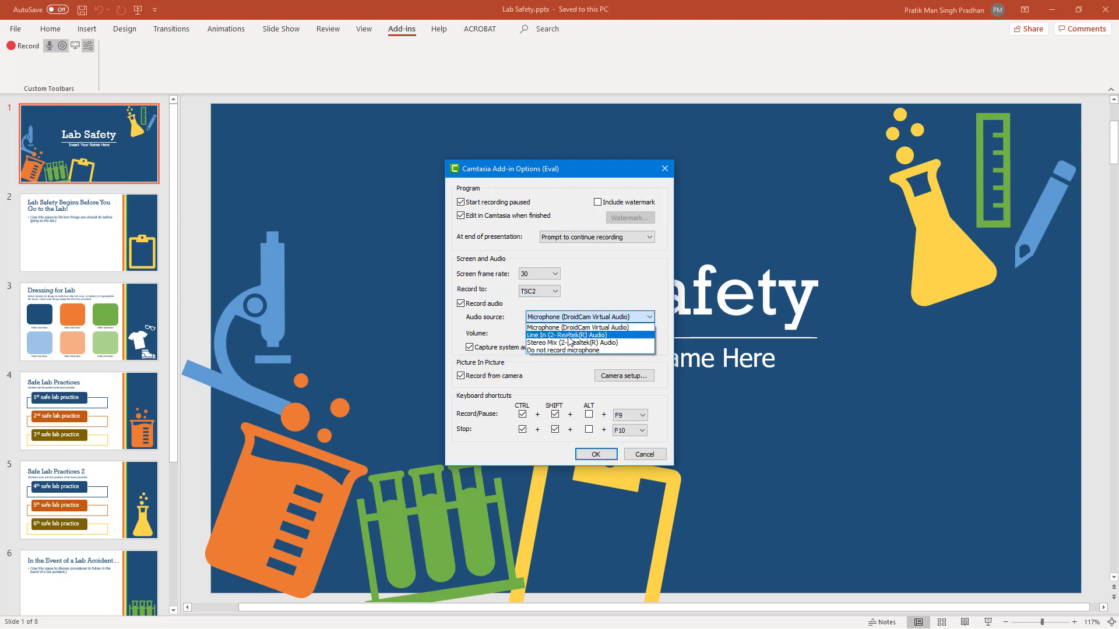
click(568, 336)
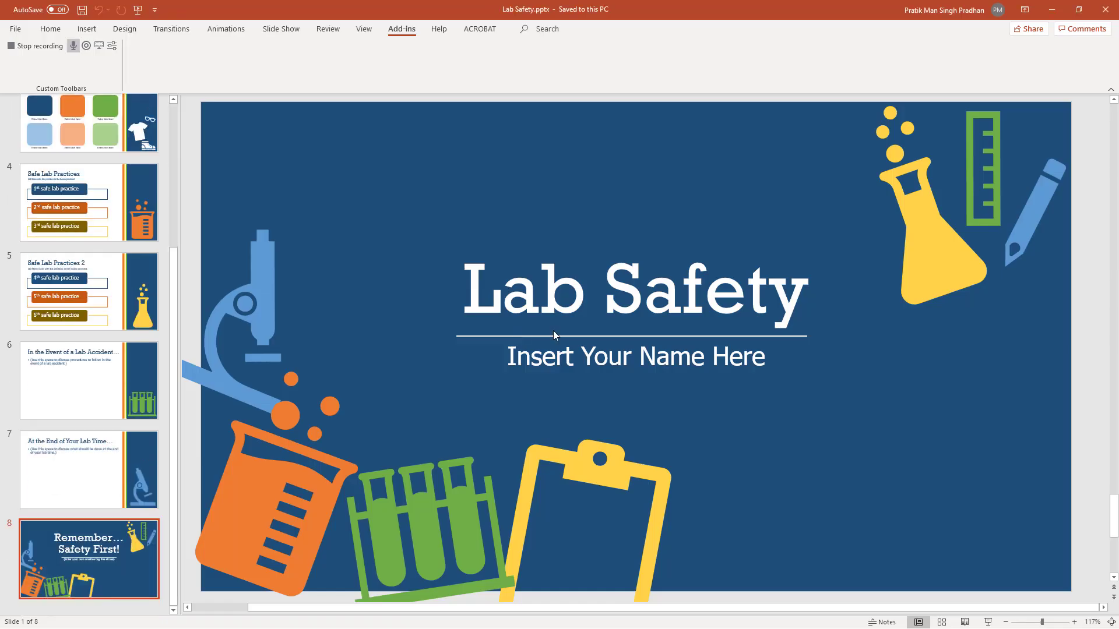
Stop recording and save it as Lab Safety.trec in D:\Camtasia.
click(40, 46)
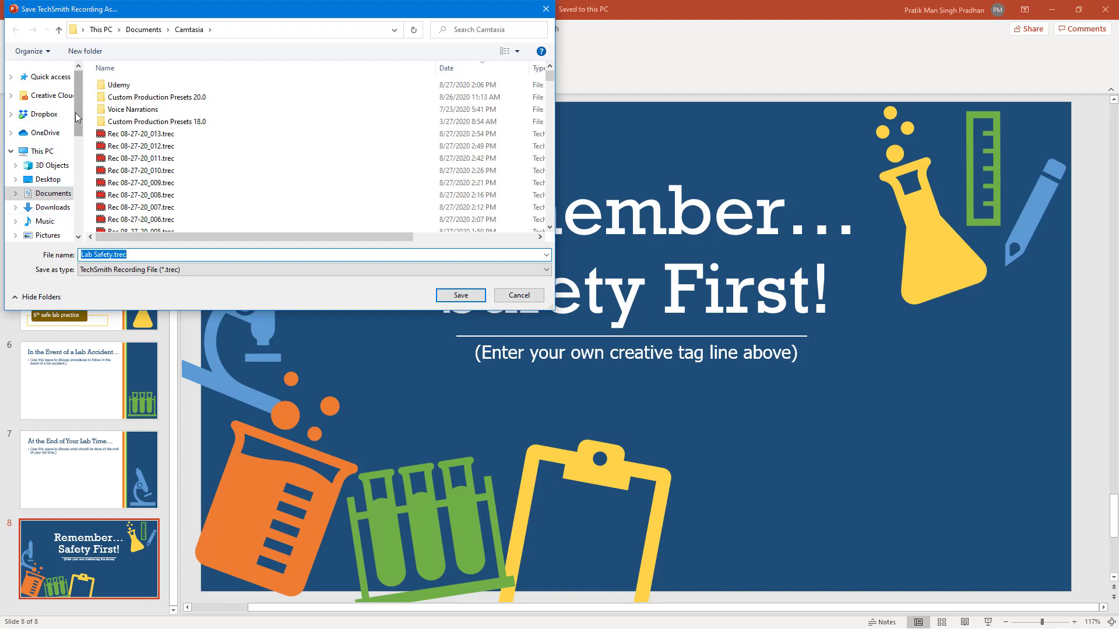
click(52, 164)
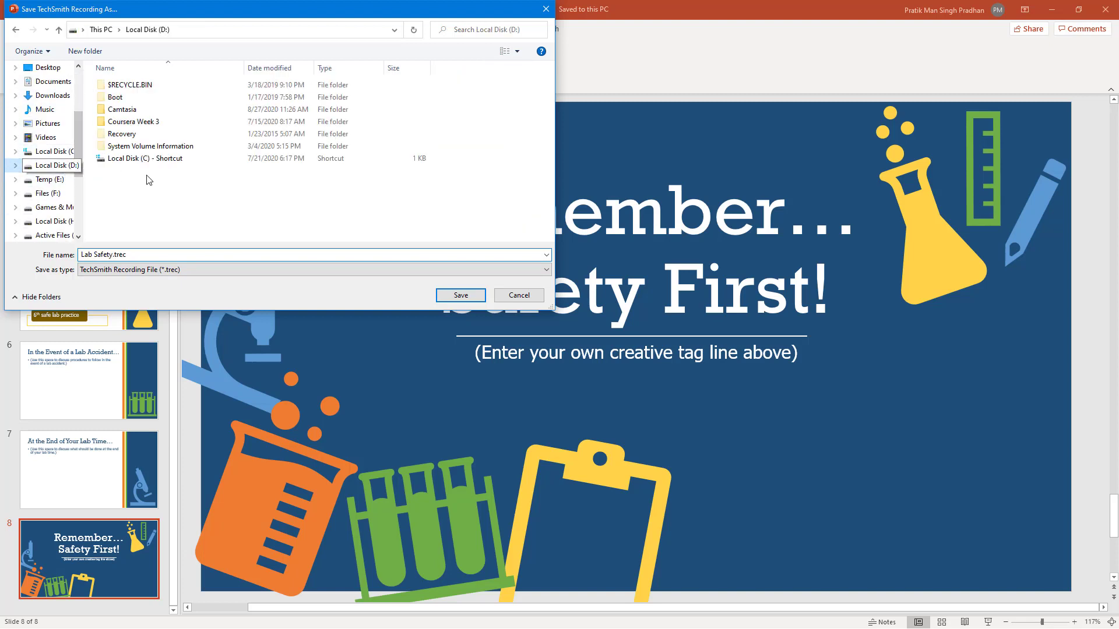
double_click(123, 109)
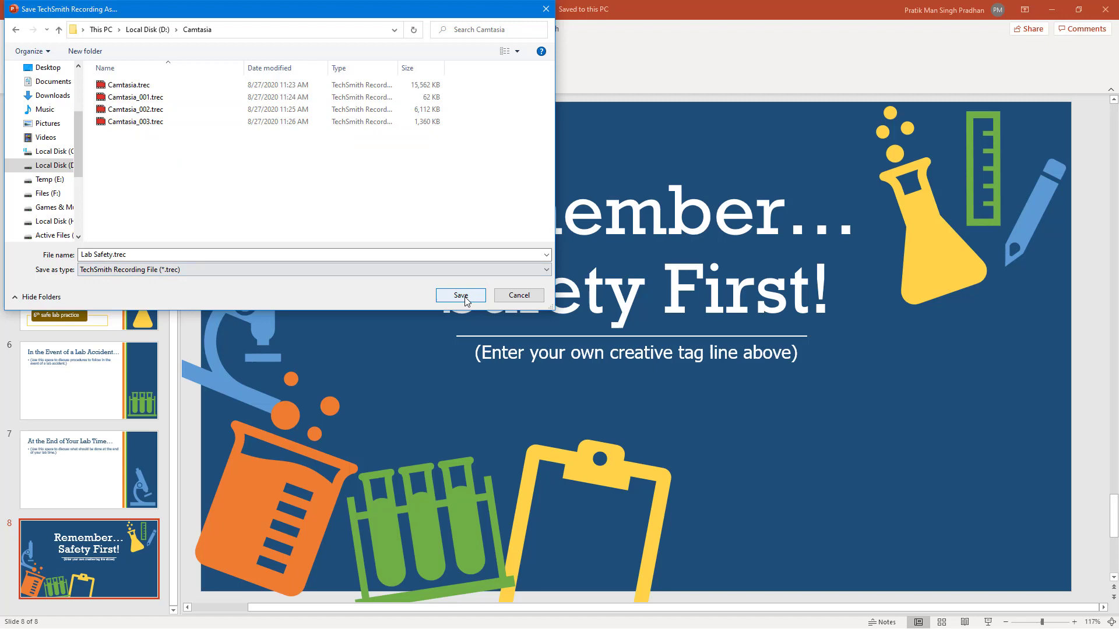
click(460, 294)
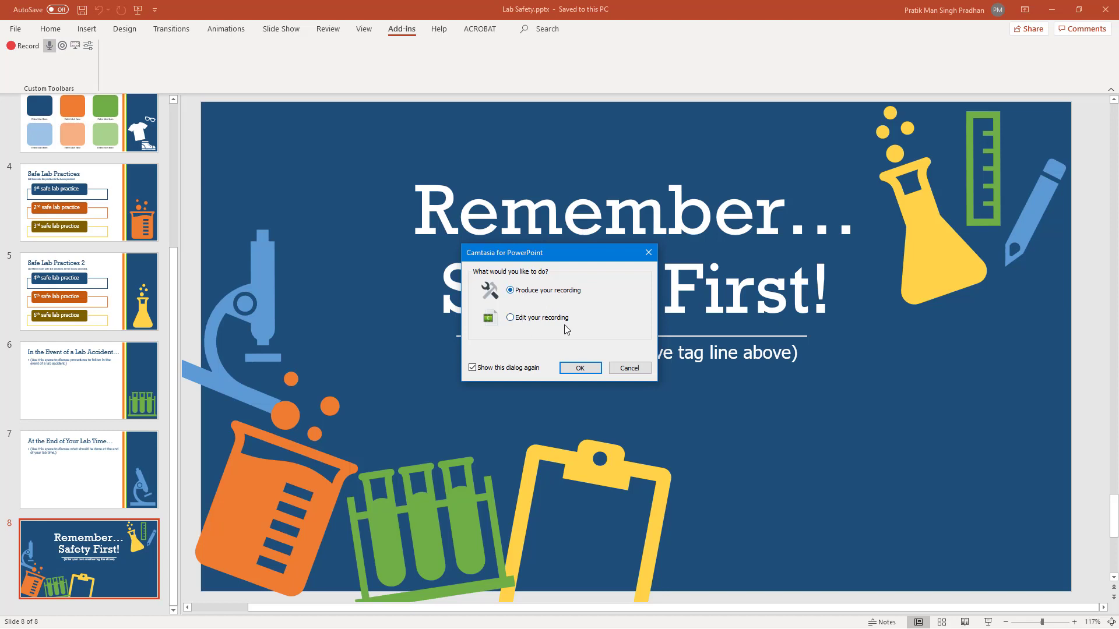
Choose to edit the saved recording in Camtasia and confirm.
click(510, 317)
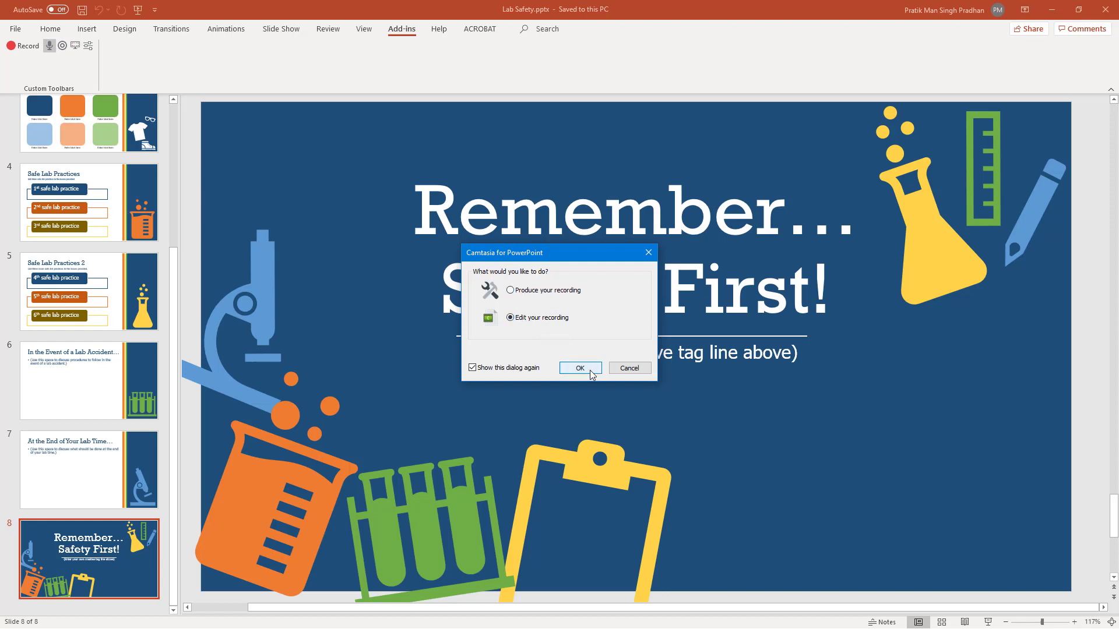
click(579, 367)
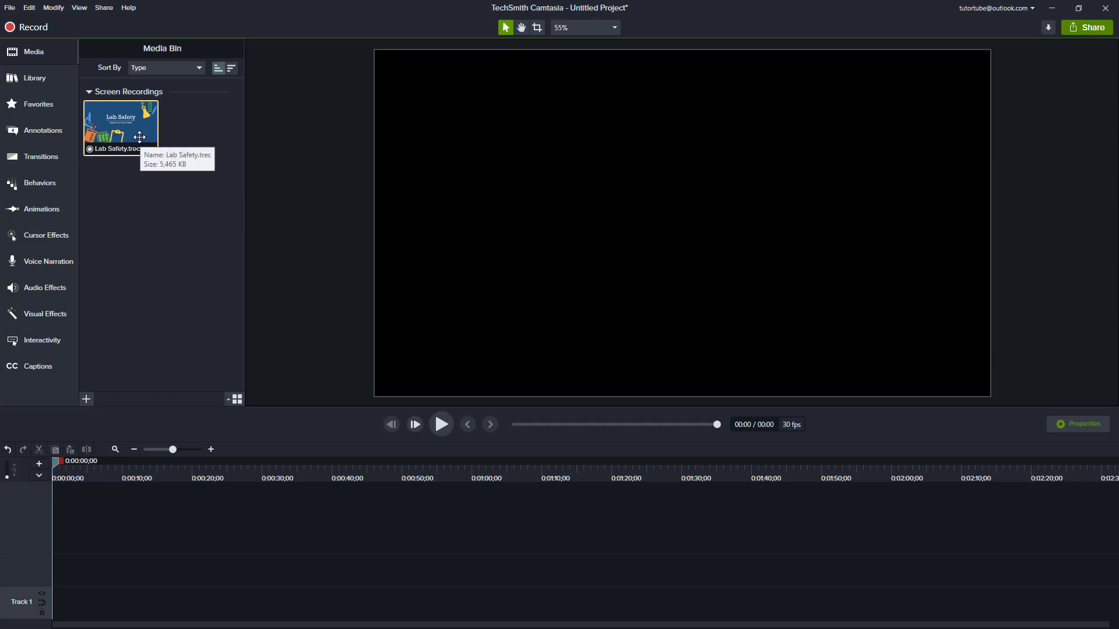
mouse_move(206, 164)
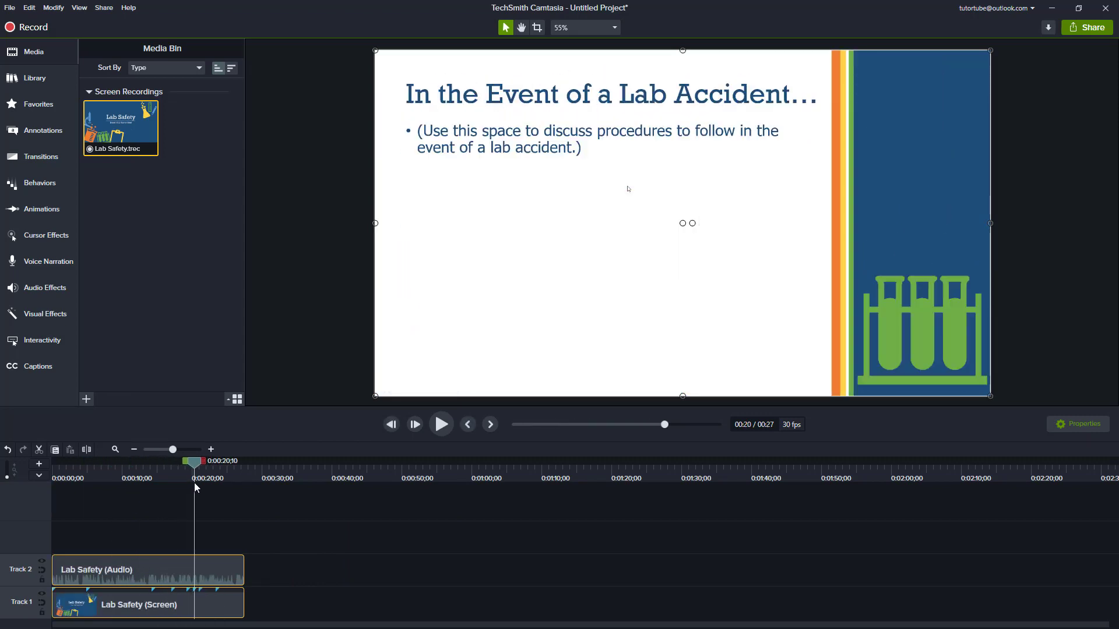
Scrub the timeline ruler to preview a later slide in the Lab Safety clip.
click(440, 424)
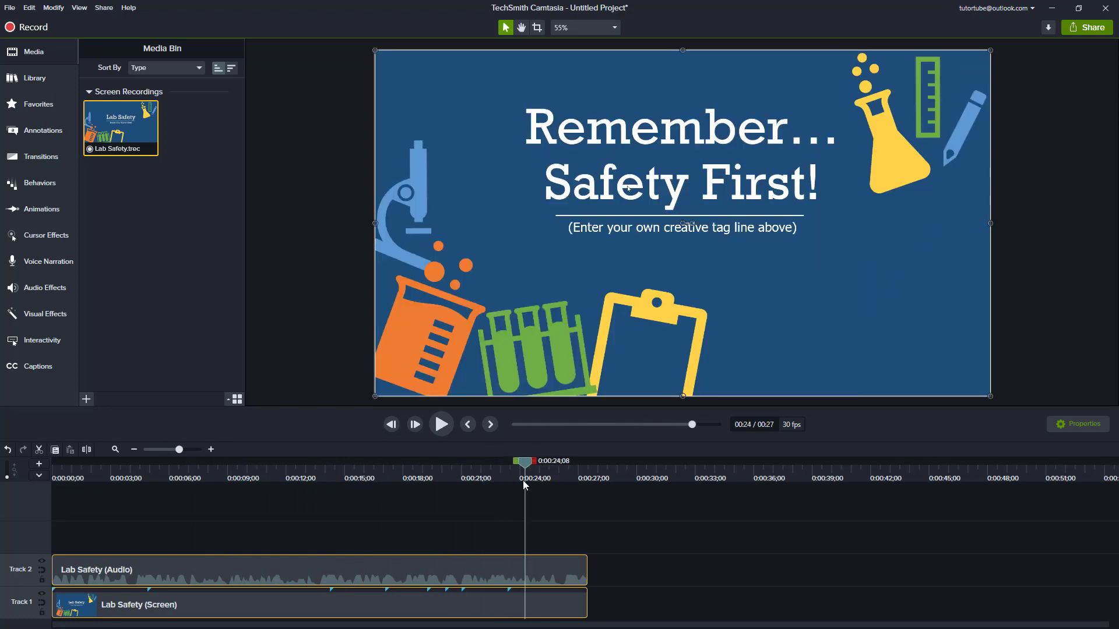
mouse_move(521, 601)
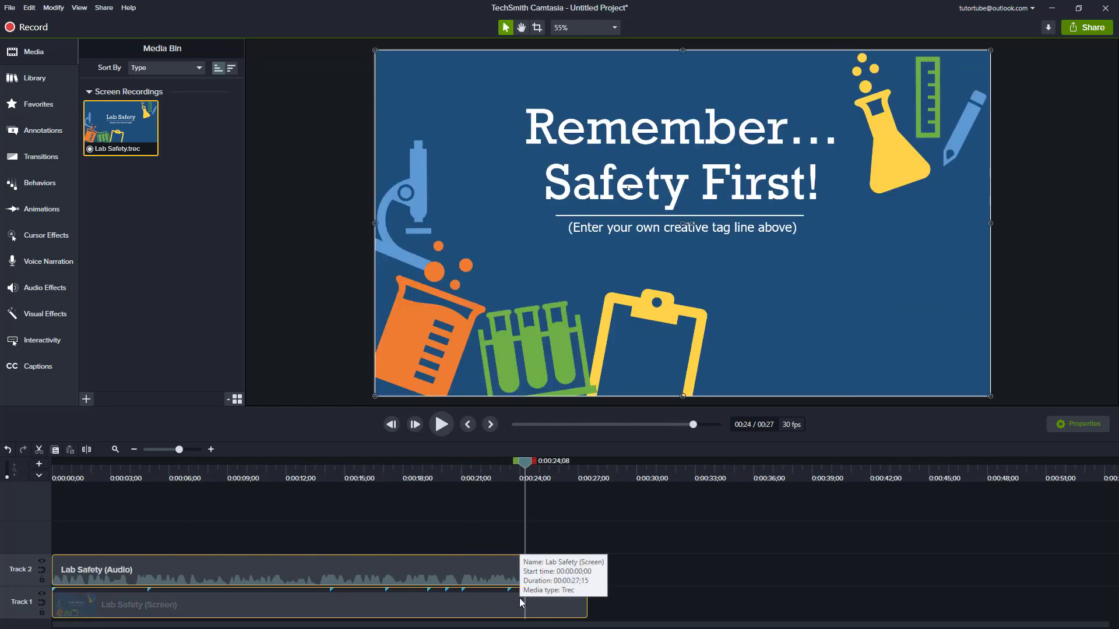